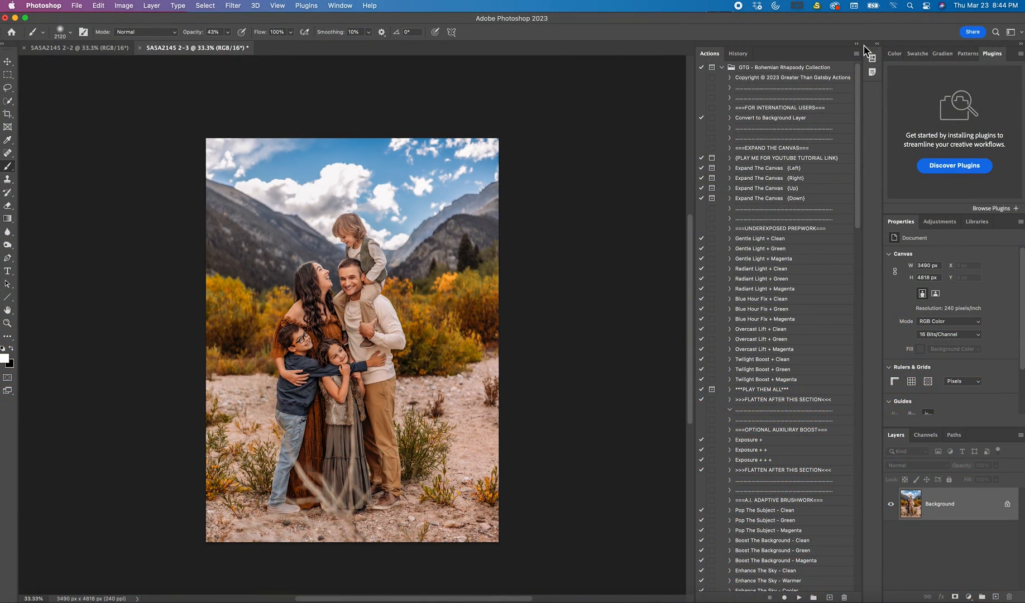
mouse_move(758, 192)
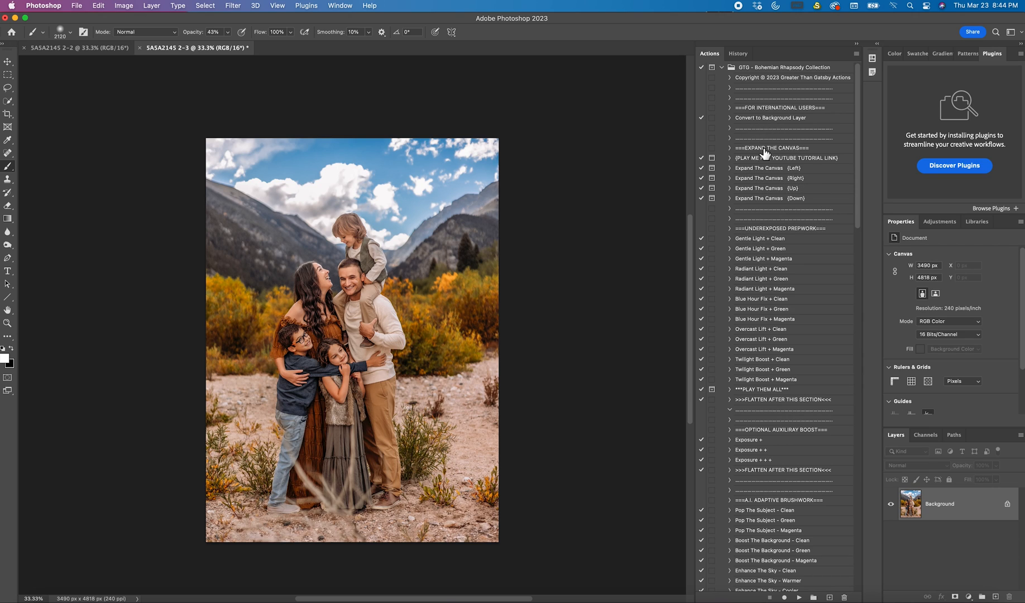
mouse_move(777, 77)
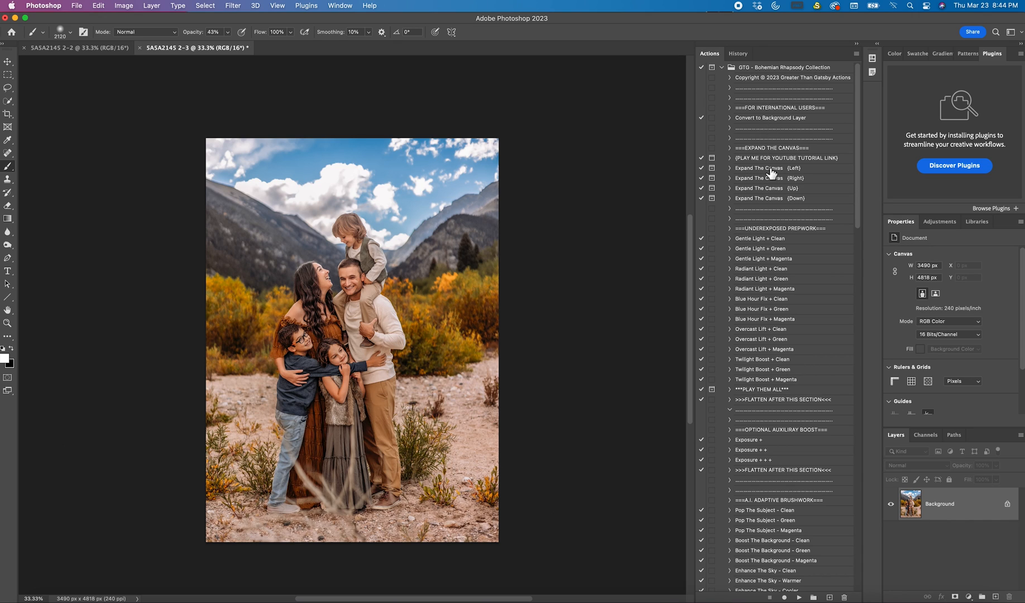
mouse_move(266, 190)
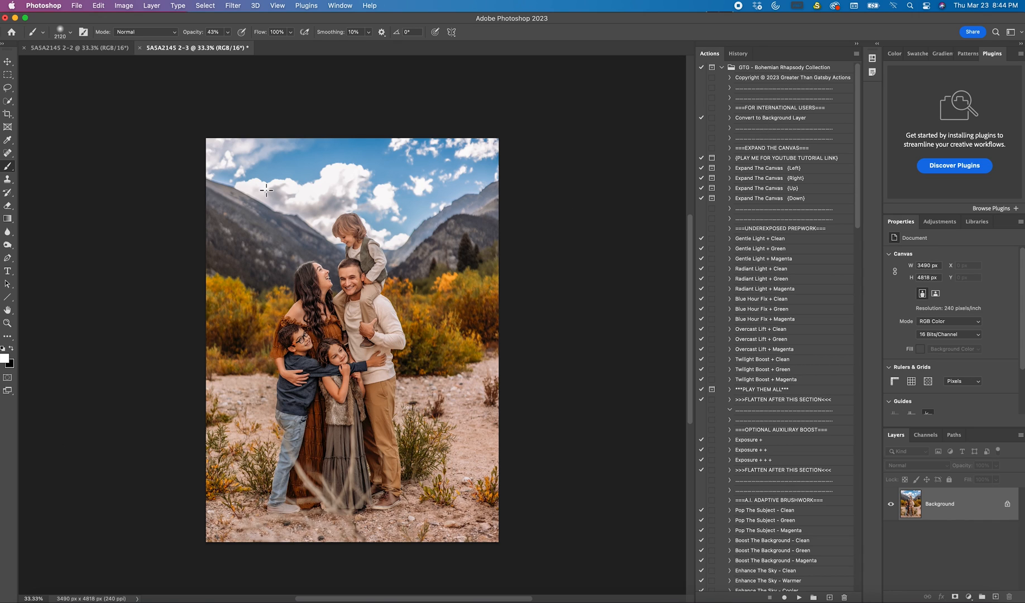
mouse_move(280, 91)
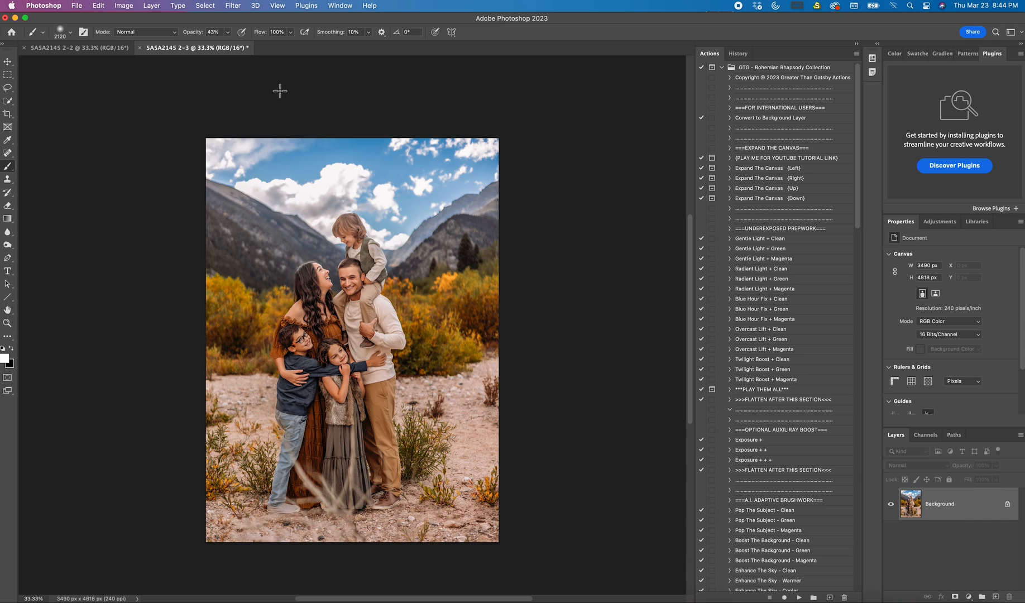
mouse_move(762, 175)
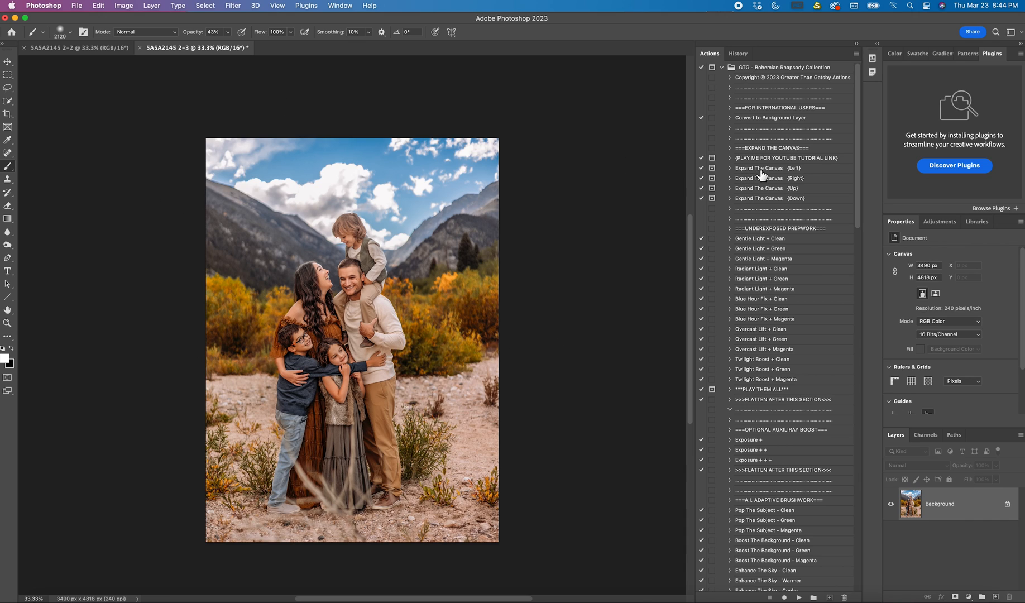
mouse_move(797, 179)
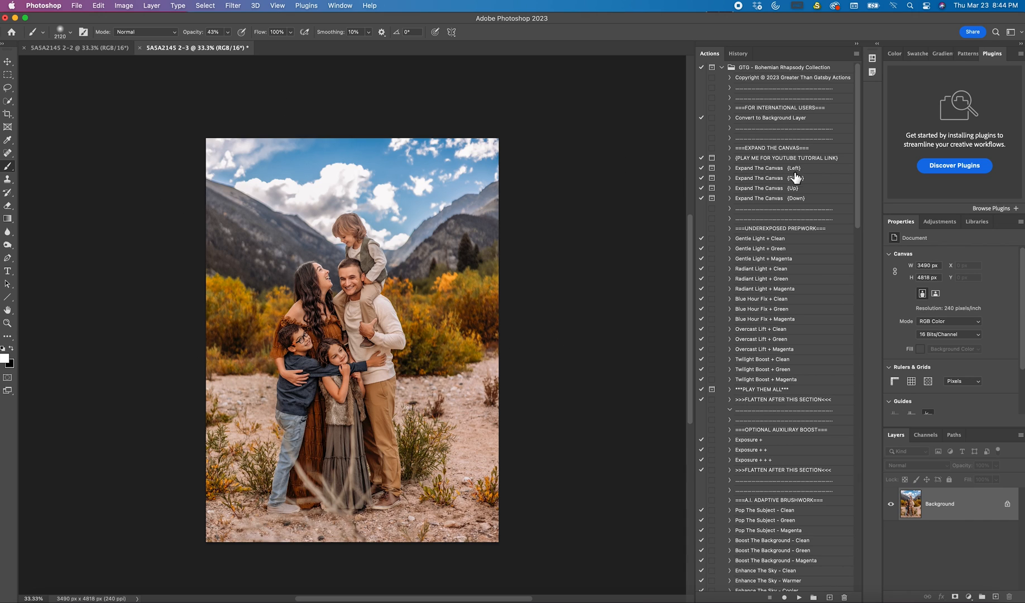
mouse_move(799, 178)
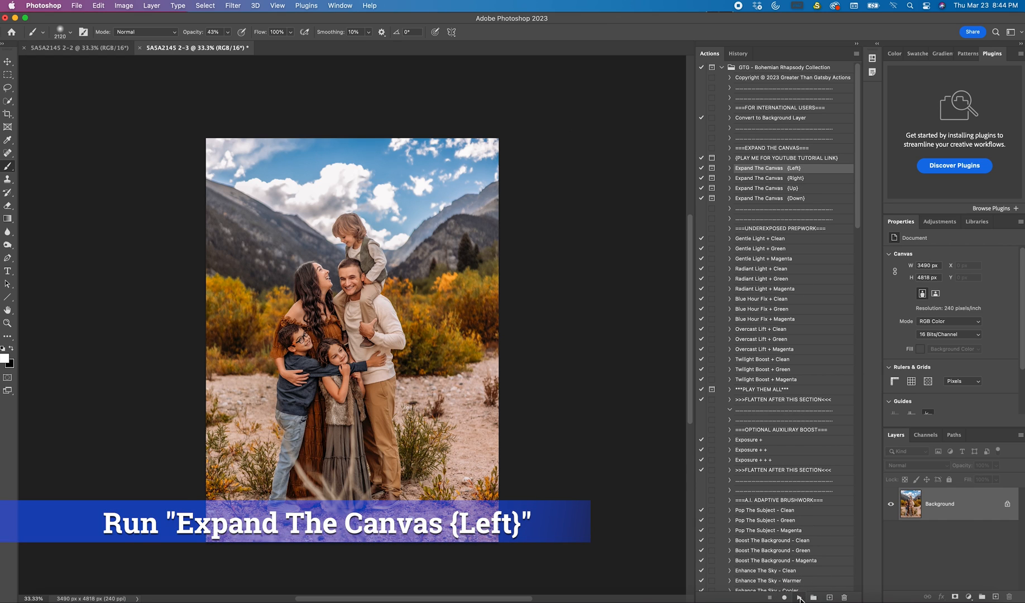
Run the Expand The Canvas (Left) action, accepting flattening, to widen the canvas to 4188 px
click(785, 597)
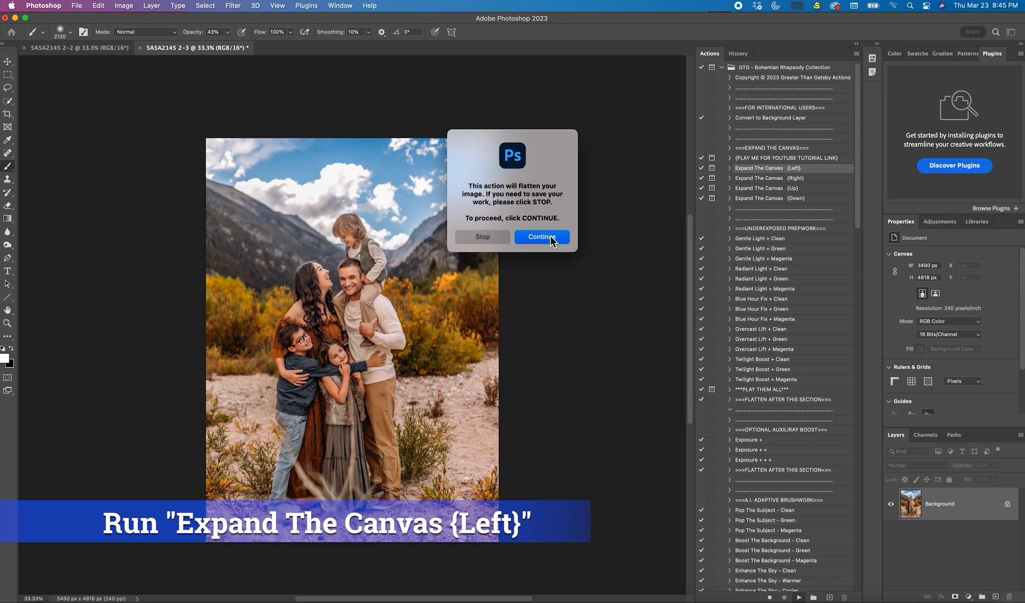
click(540, 236)
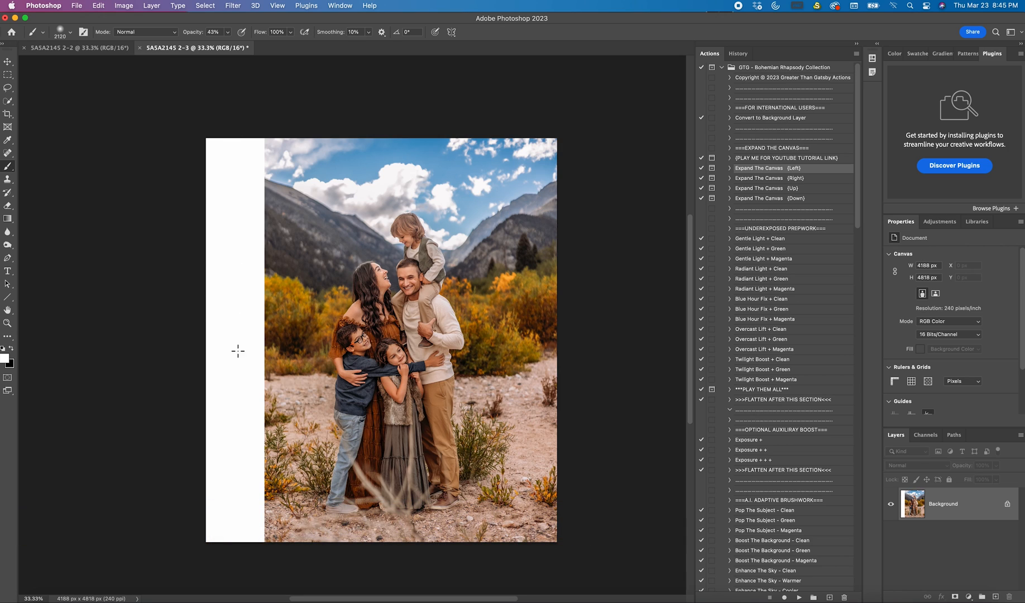
mouse_move(242, 445)
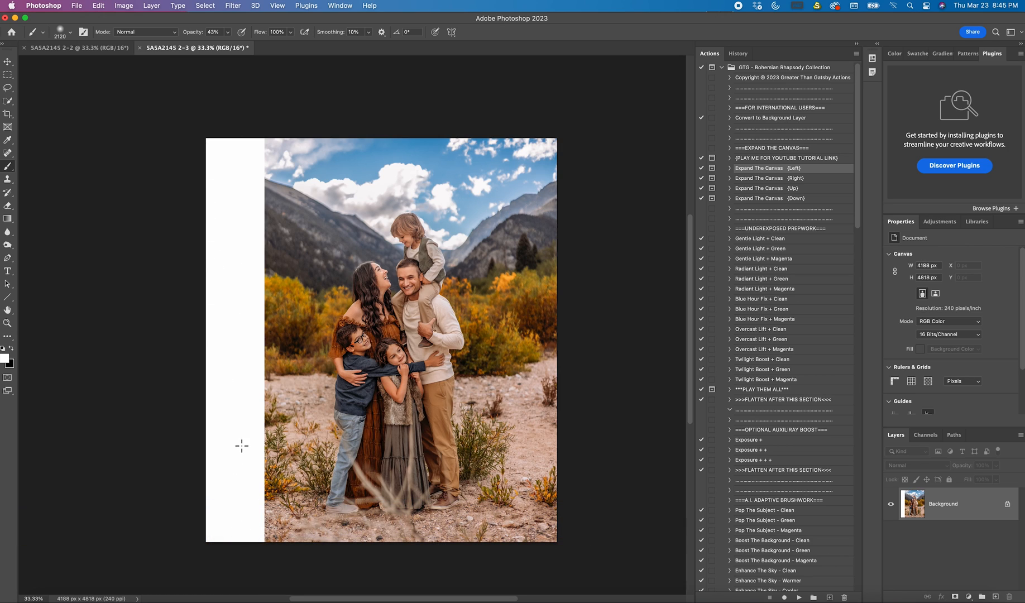
mouse_move(322, 111)
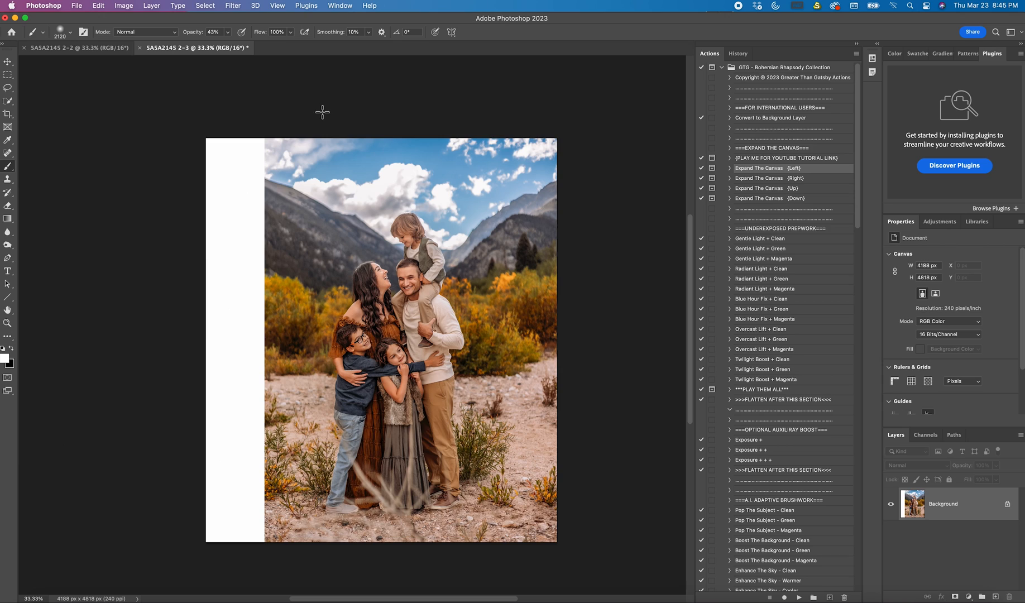
mouse_move(8, 74)
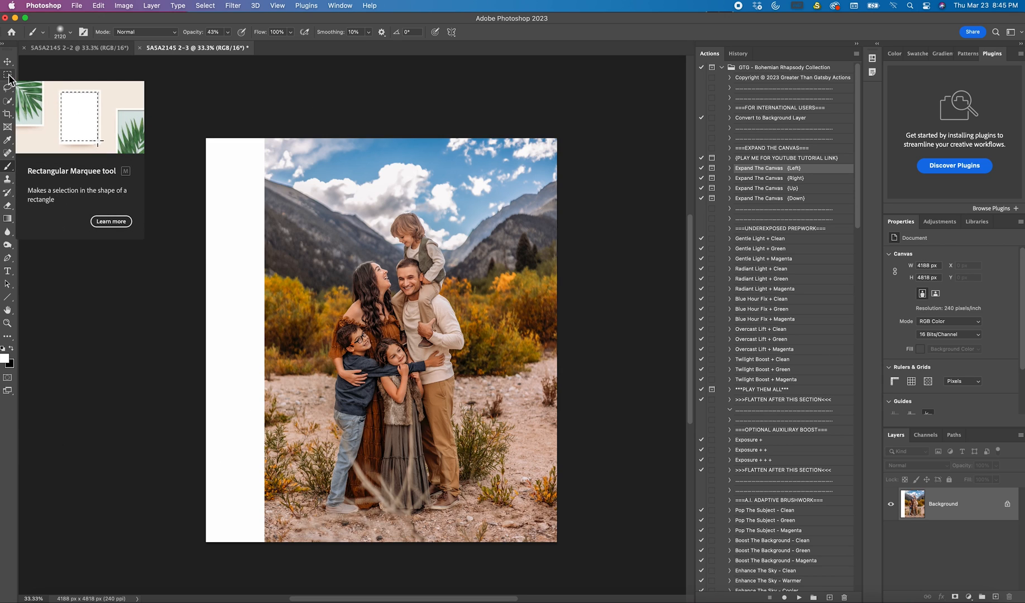
Marquee-select a thin full-height strip along the photo's left edge beside the white bar
click(9, 62)
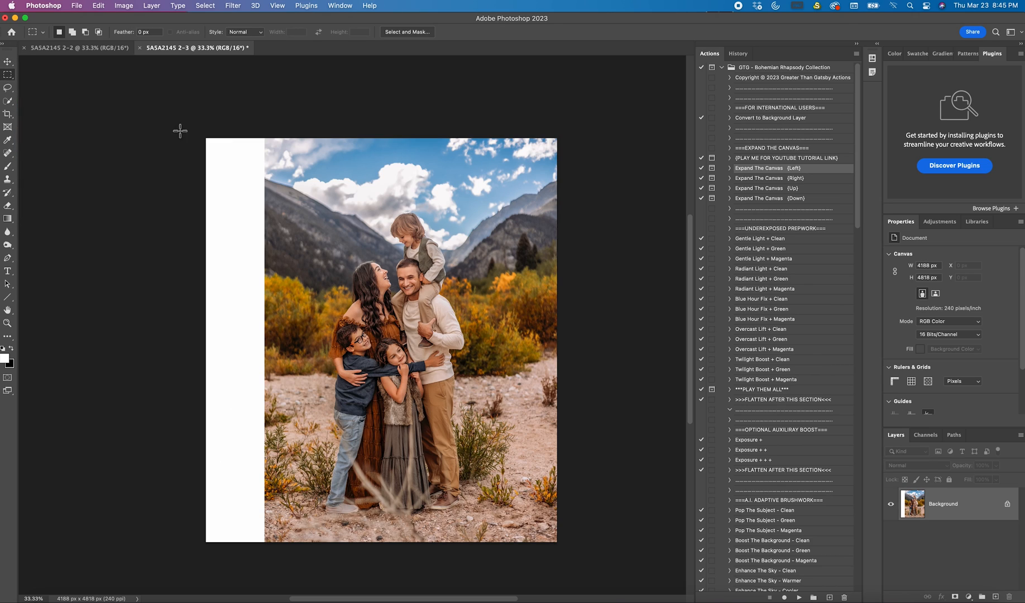
mouse_move(338, 134)
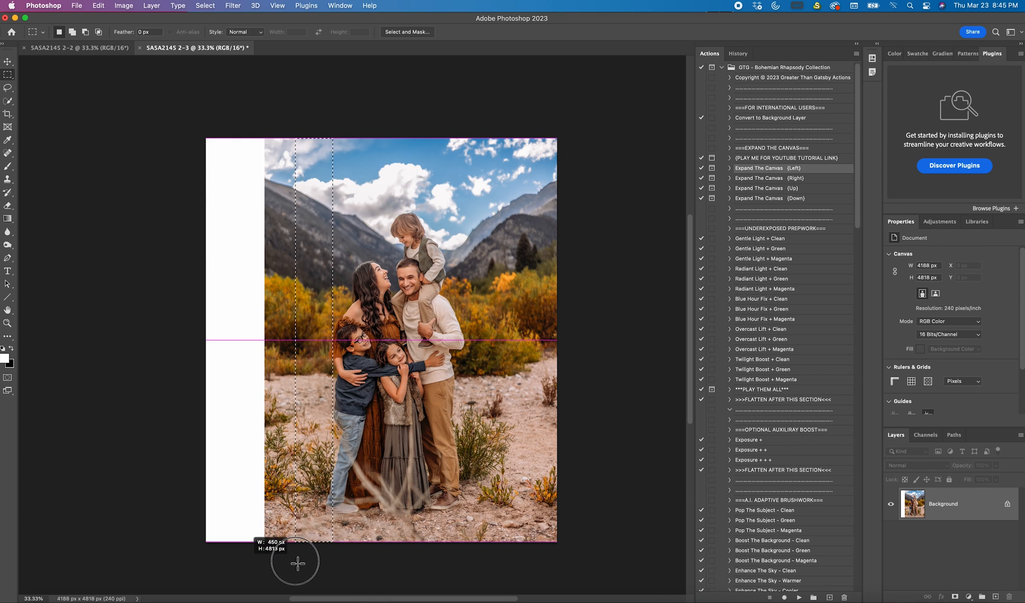
drag(296, 561, 265, 568)
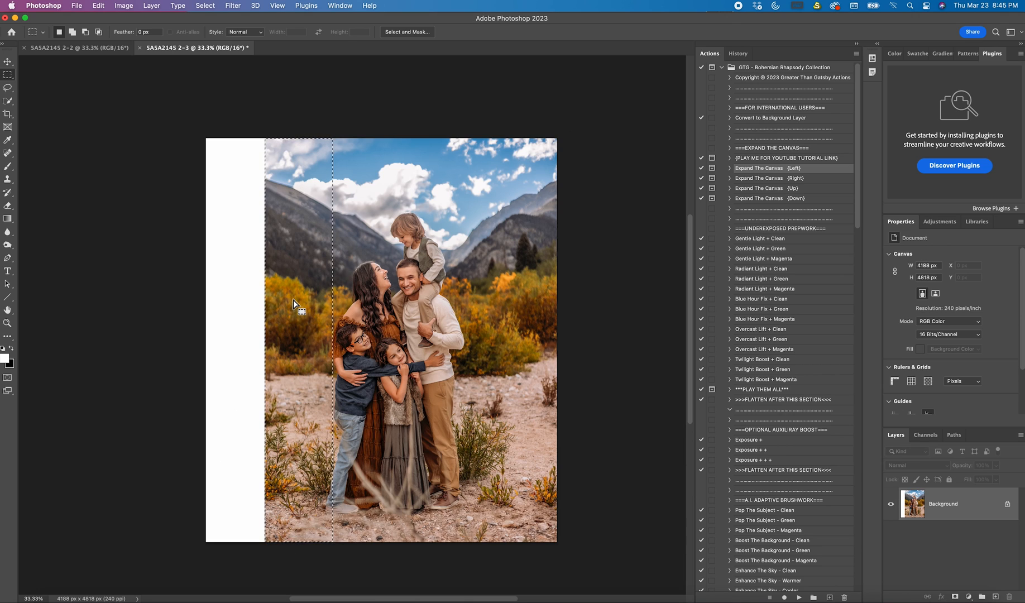
Free-transform the left-edge strip to stretch it leftward over the white bar, then deselect
right_click(301, 304)
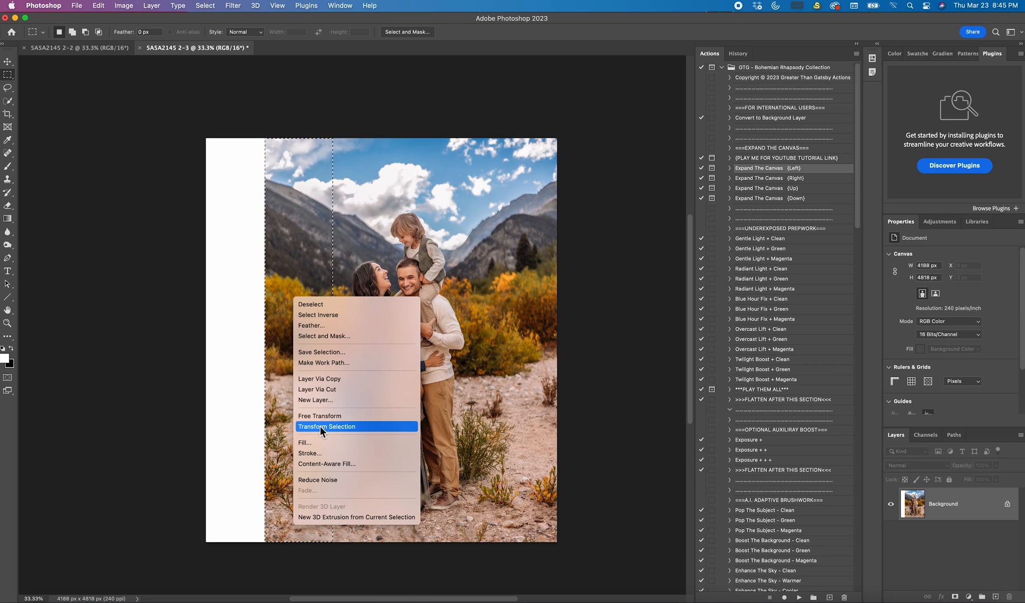
click(326, 426)
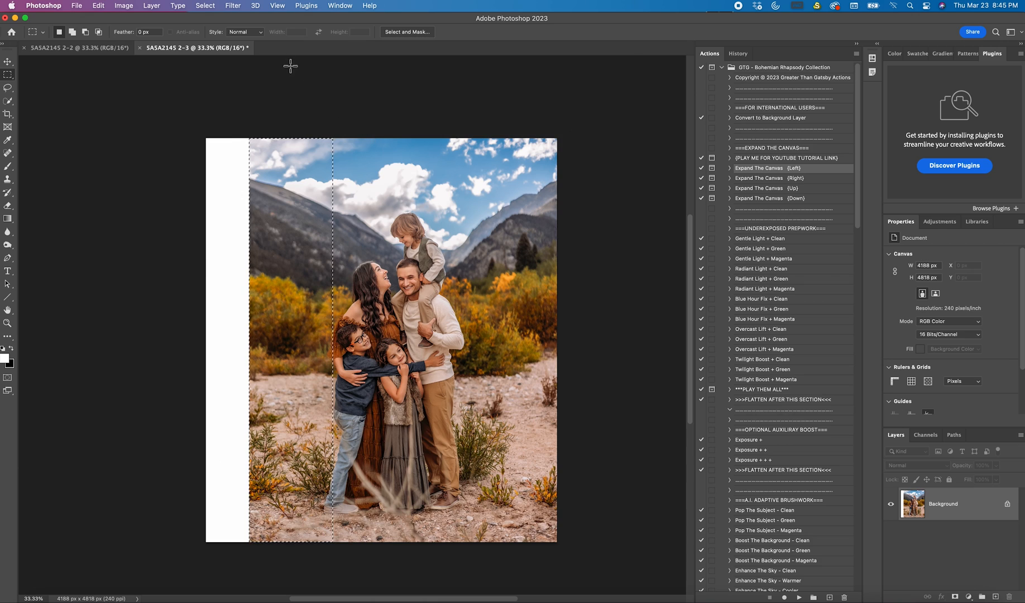
click(205, 5)
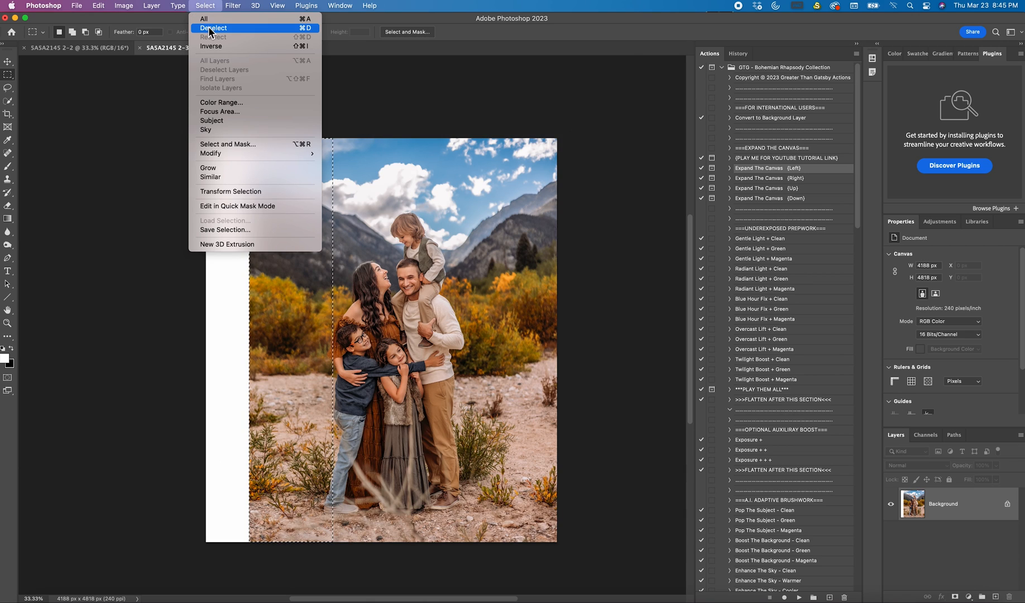
click(215, 28)
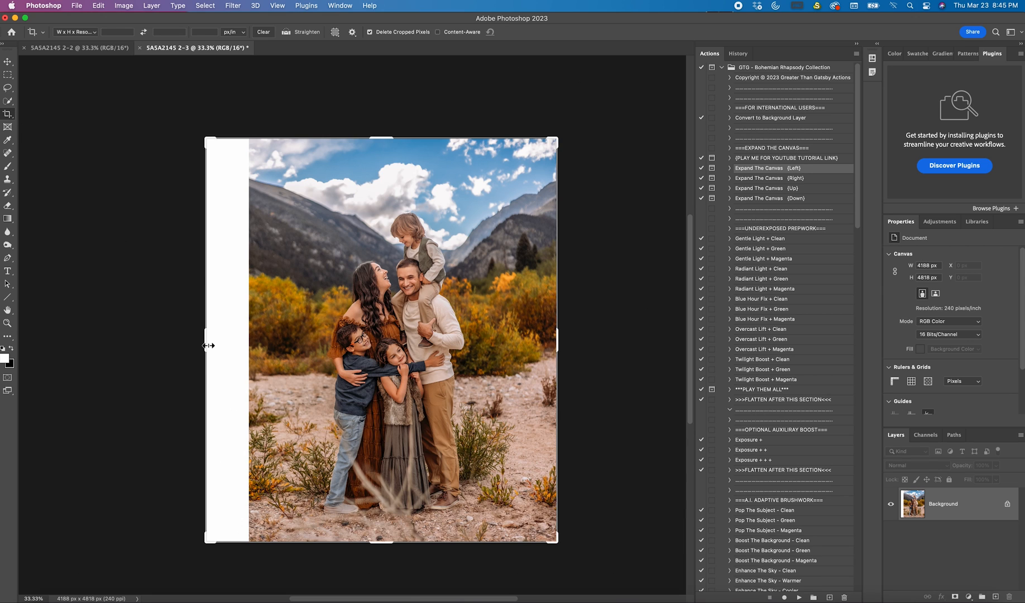
Pull the crop box's left edge in past the white bar, giving a 3665 px width
drag(205, 345, 229, 346)
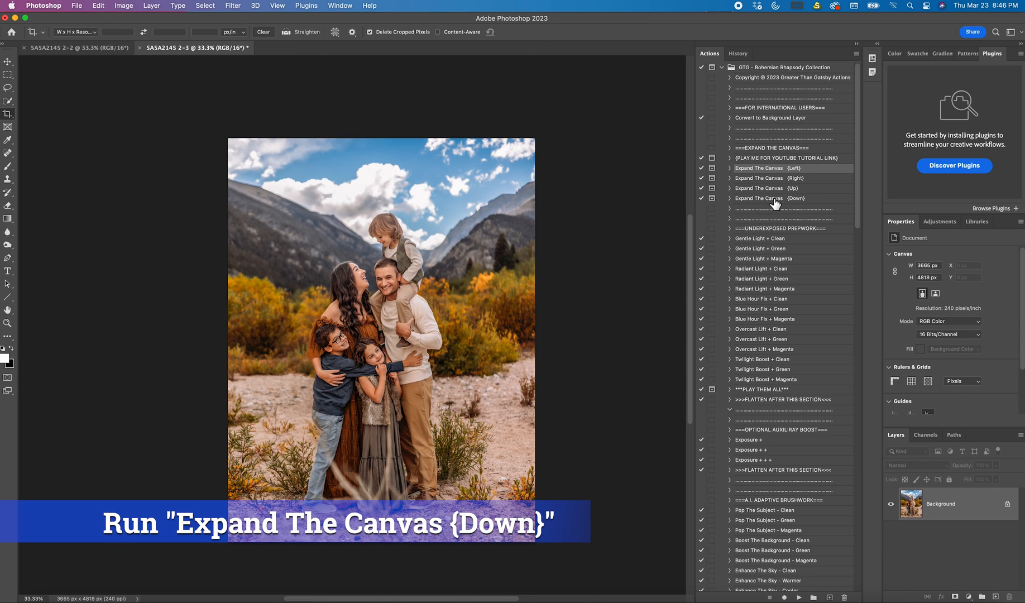
Run Expand The Canvas (Down) for a 5782 px height, then marquee-select the photo's bottom strip
click(772, 198)
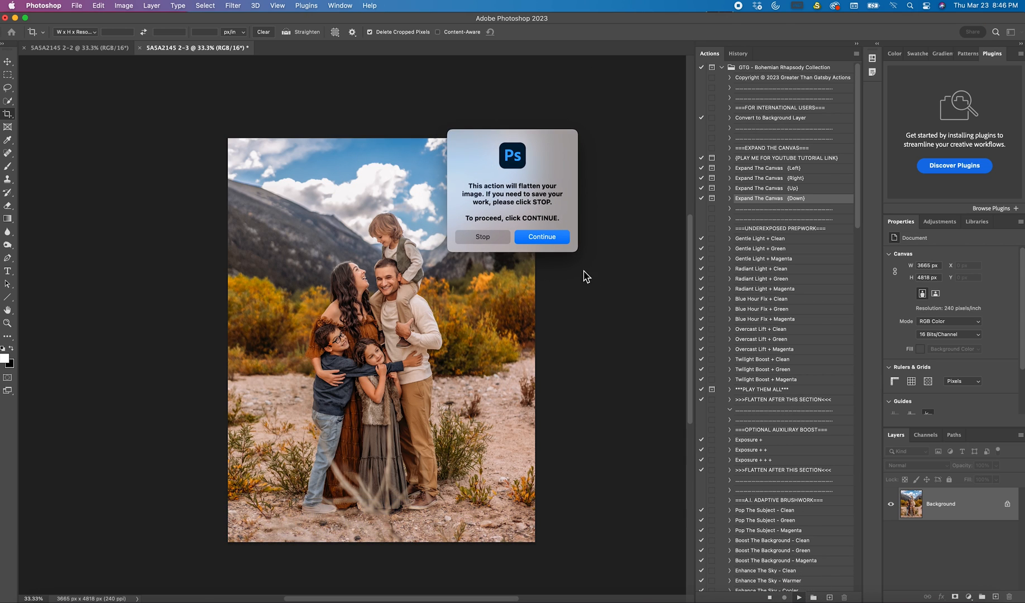
click(542, 237)
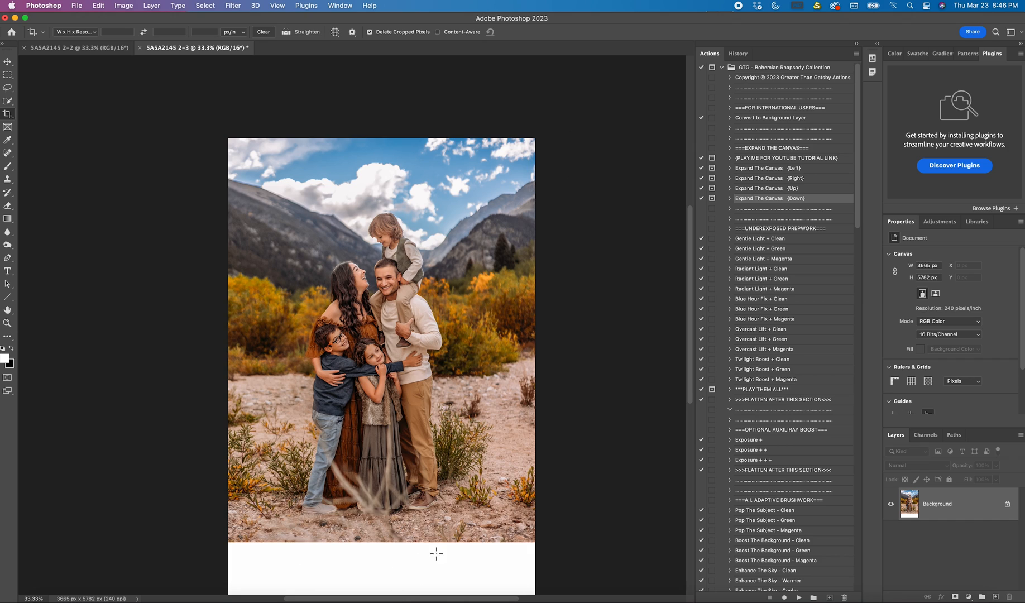
click(9, 62)
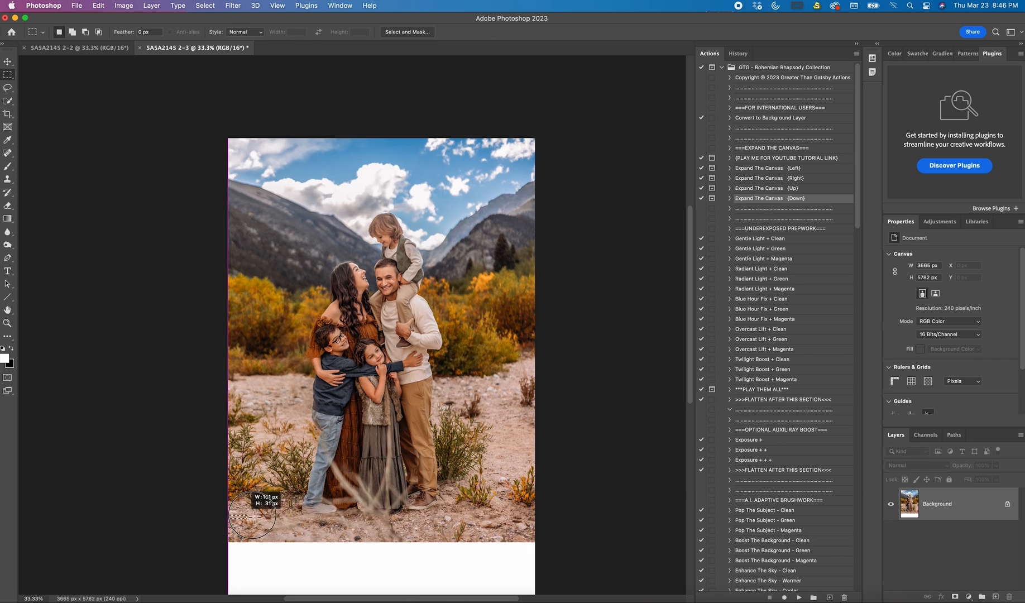
drag(255, 515, 536, 538)
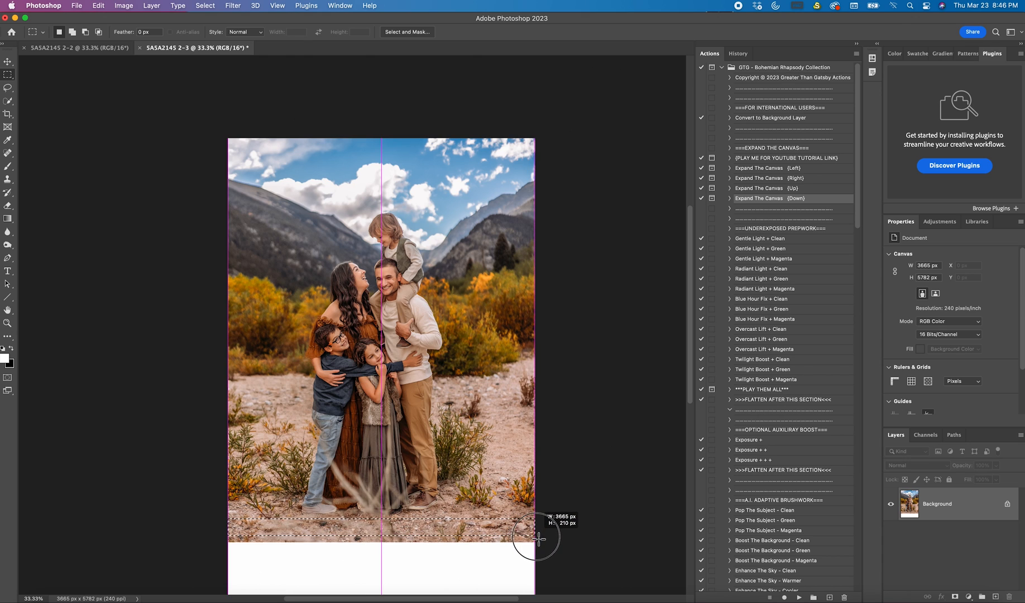
drag(537, 526, 537, 545)
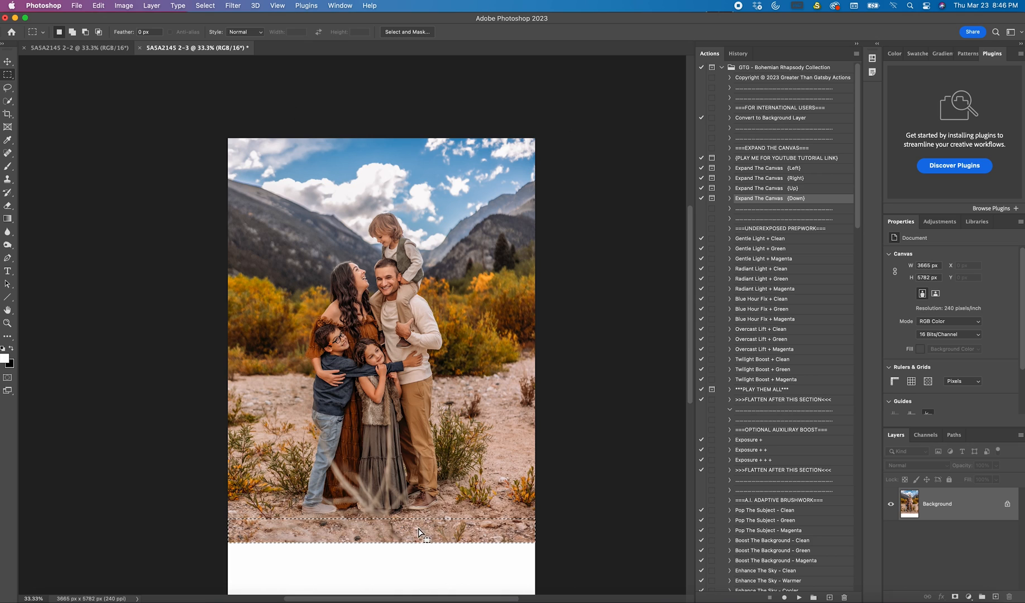
Free-transform the bottom strip to stretch it downward, commit it, and deselect
right_click(418, 532)
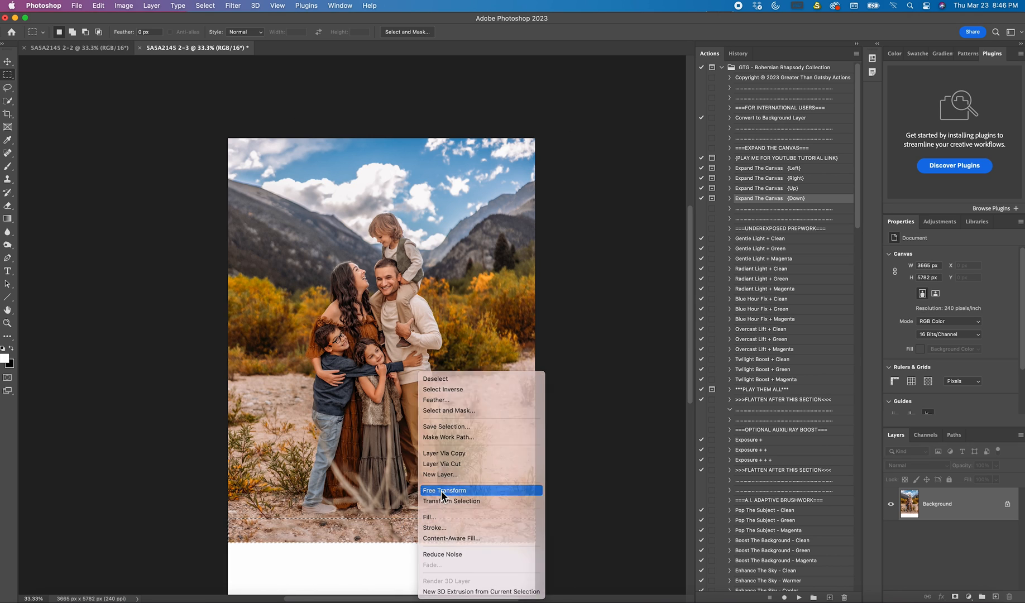
click(445, 489)
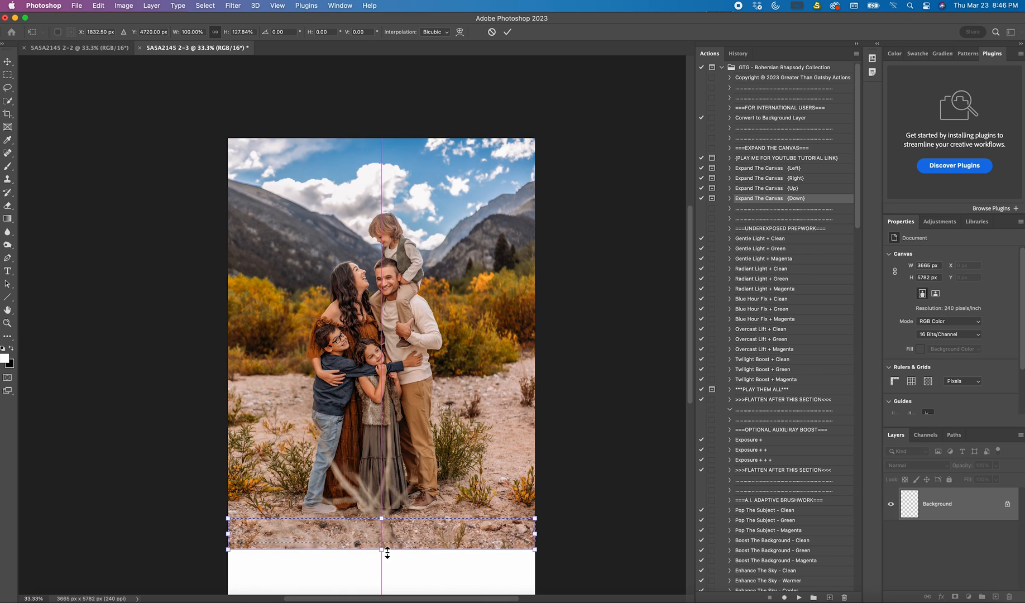
click(509, 32)
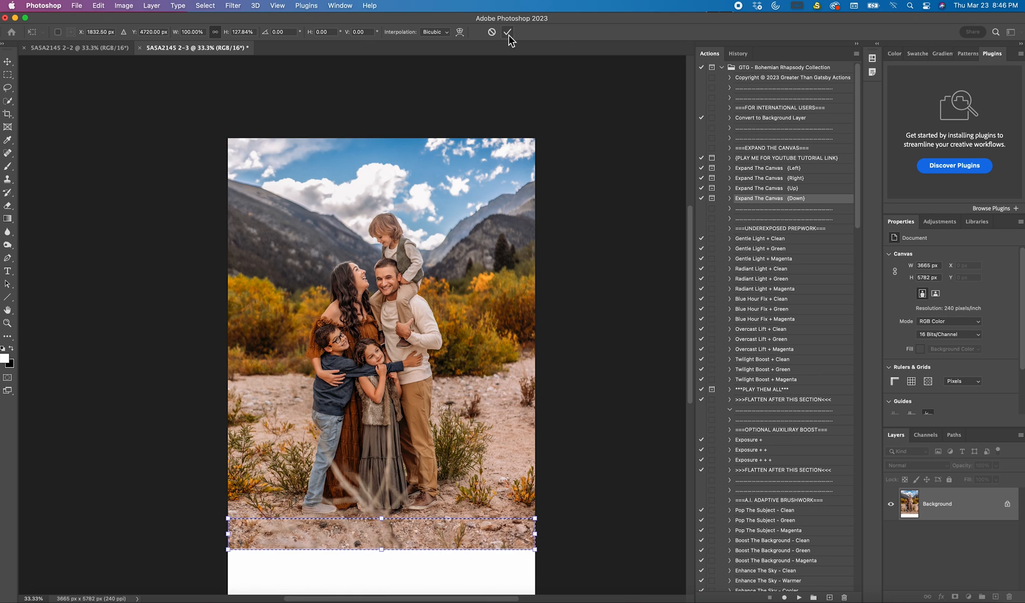
click(205, 5)
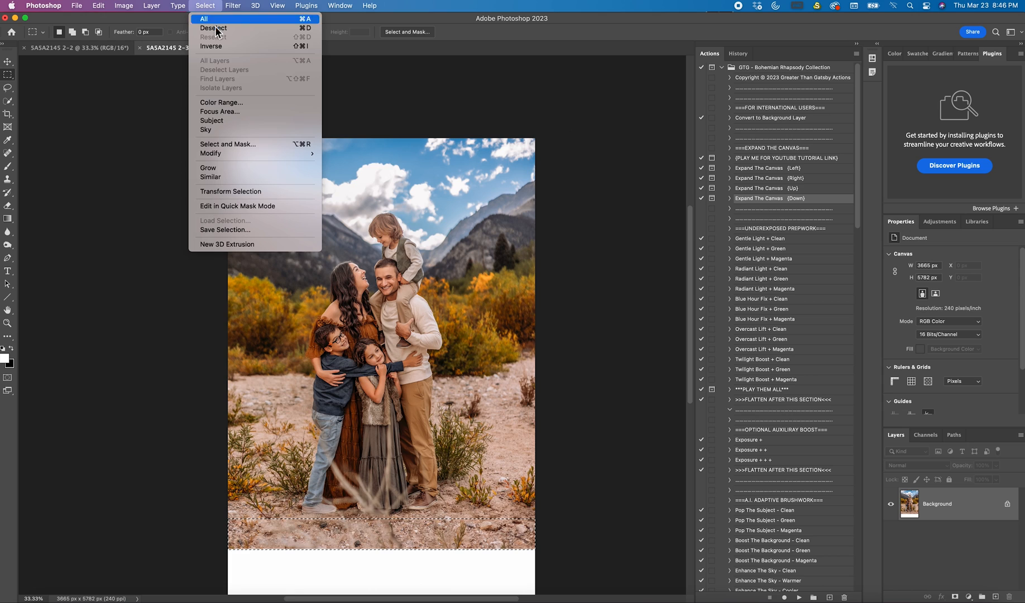
click(214, 28)
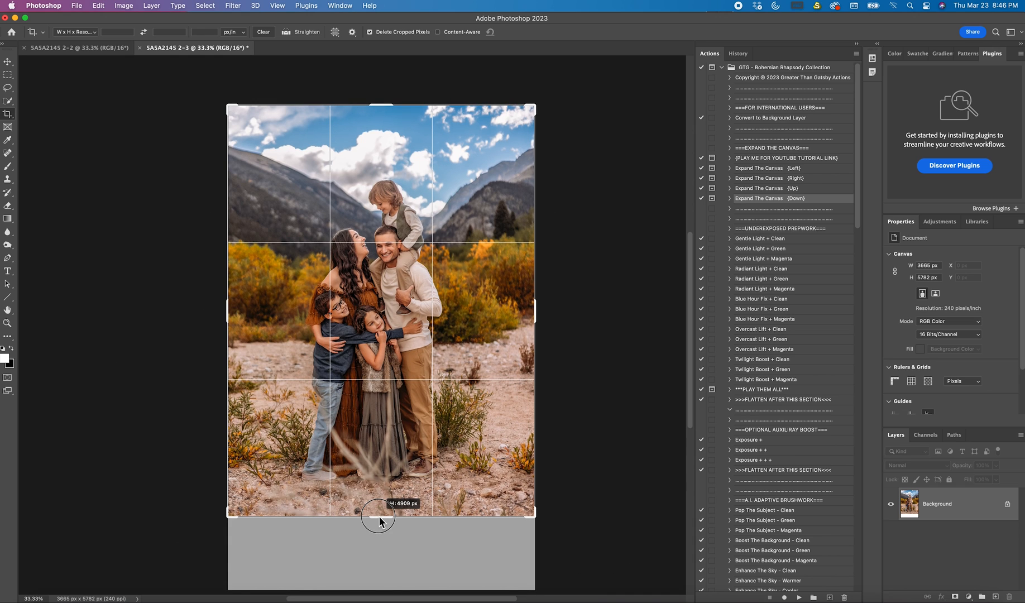
Commit the crop trimming the bottom white band, leaving a 3665 × 4909 px canvas
click(524, 32)
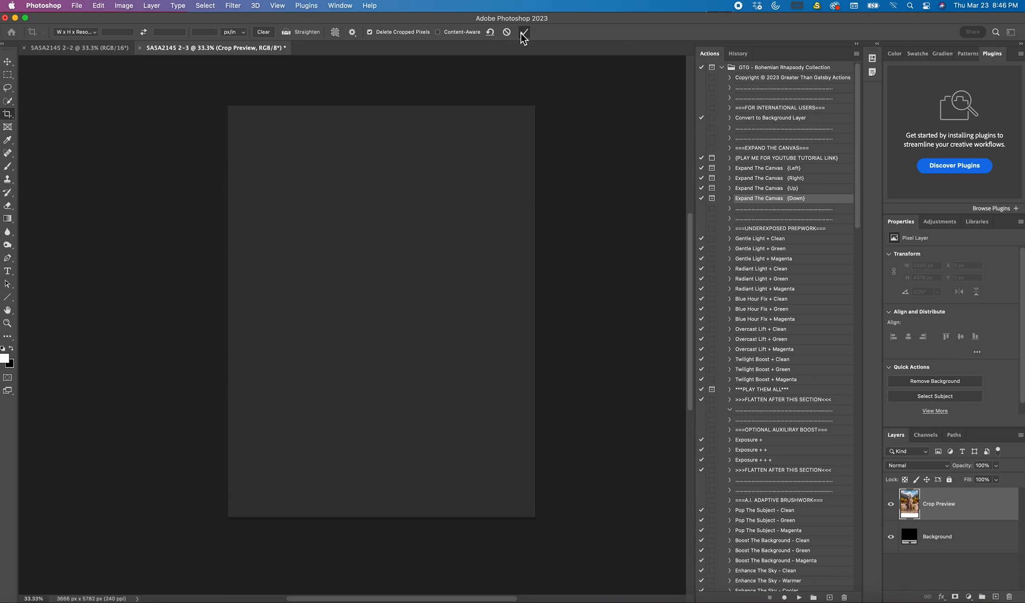
click(523, 31)
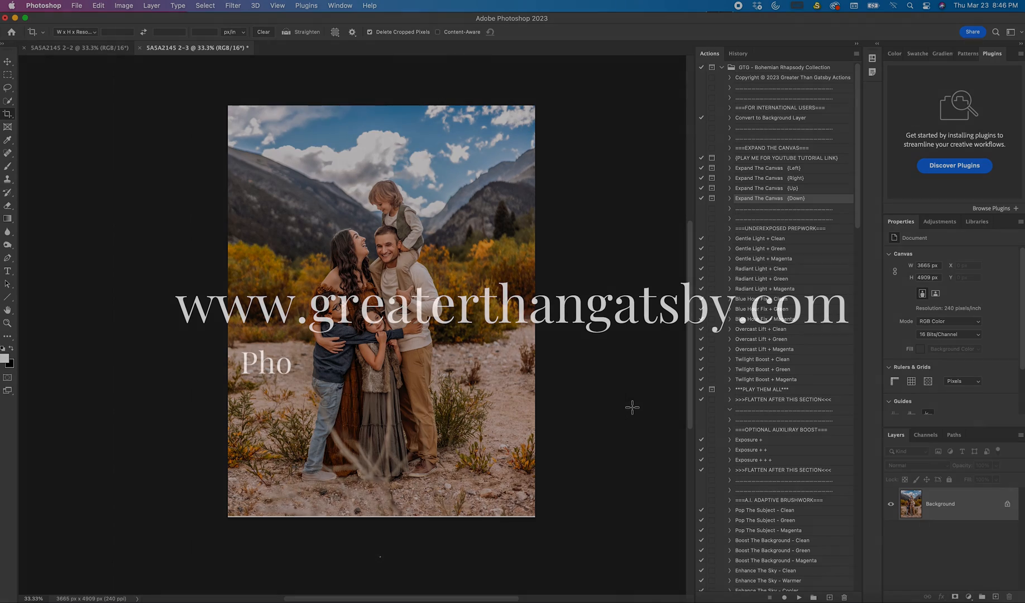